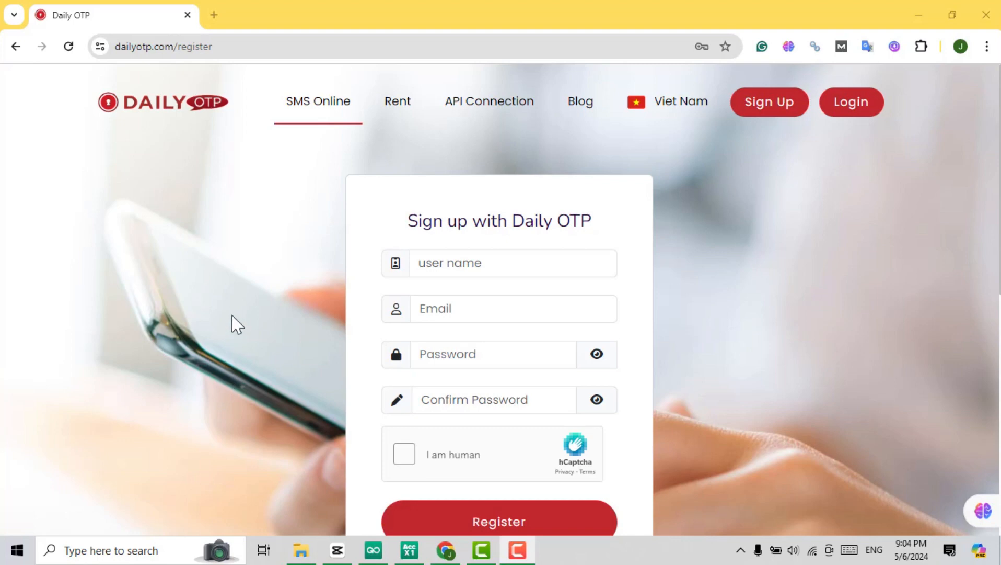
{"action": "mouse_move", "coordinate": [156, 63]}
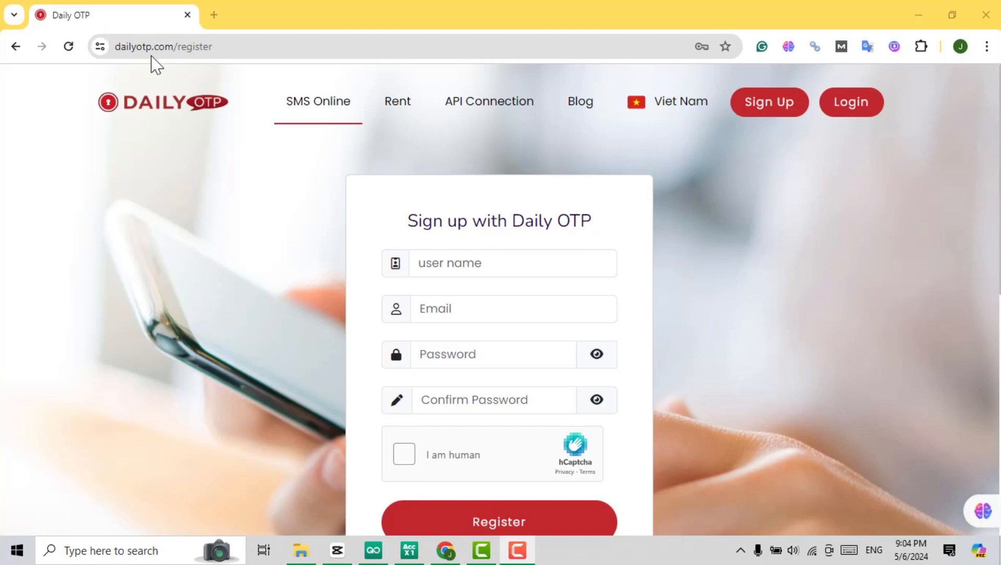
Step: Log in to Daily OTP after passing the hCaptcha image challenge
{"action": "left_click", "coordinate": [191, 46]}
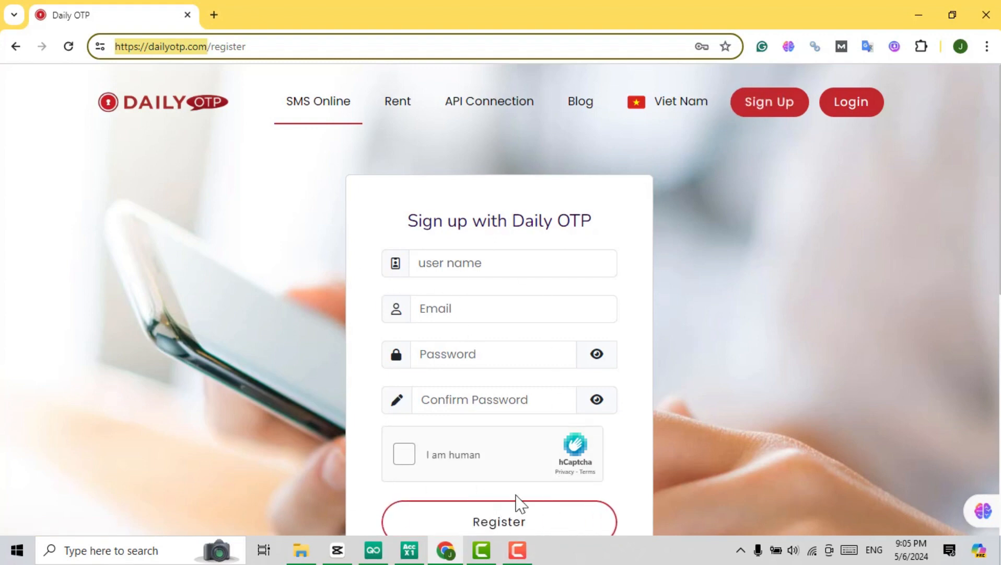
{"action": "mouse_move", "coordinate": [828, 127]}
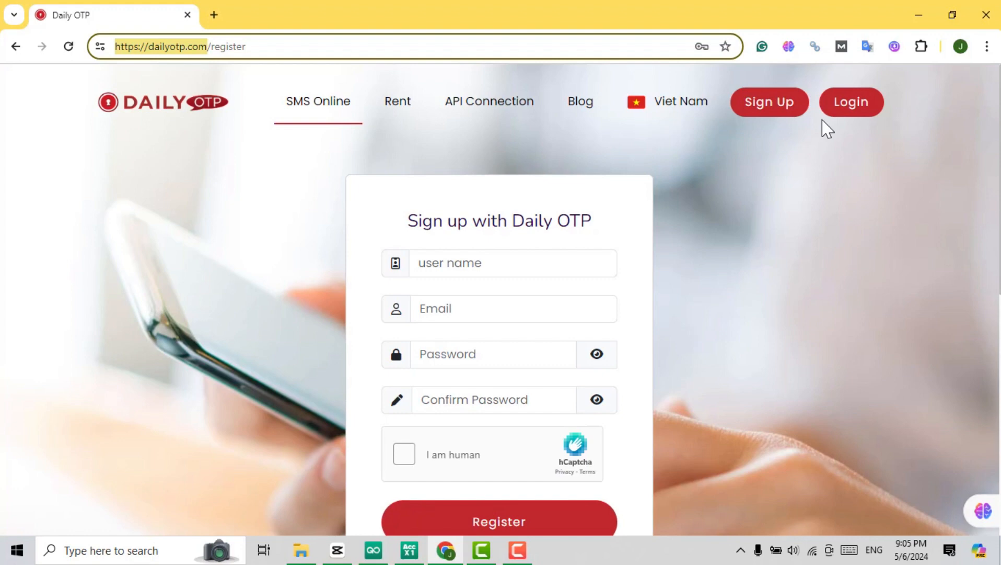
{"action": "left_click", "coordinate": [849, 101]}
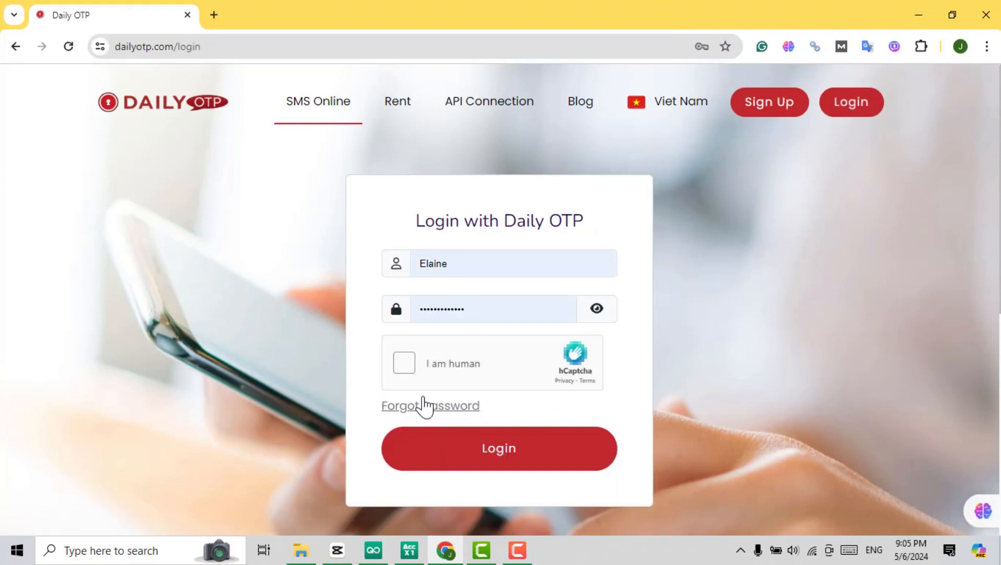
{"action": "left_click", "coordinate": [404, 363]}
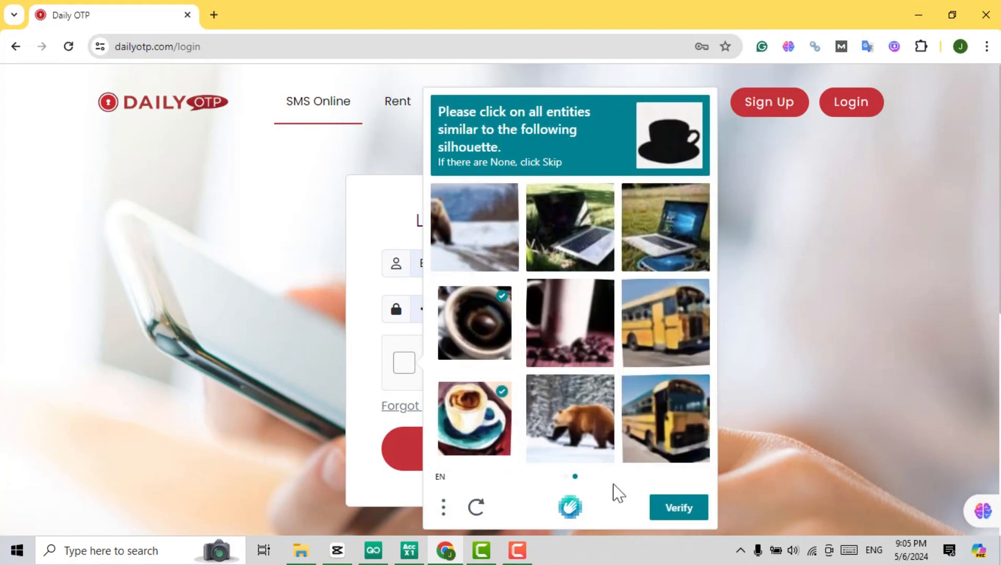
{"action": "left_click", "coordinate": [677, 507]}
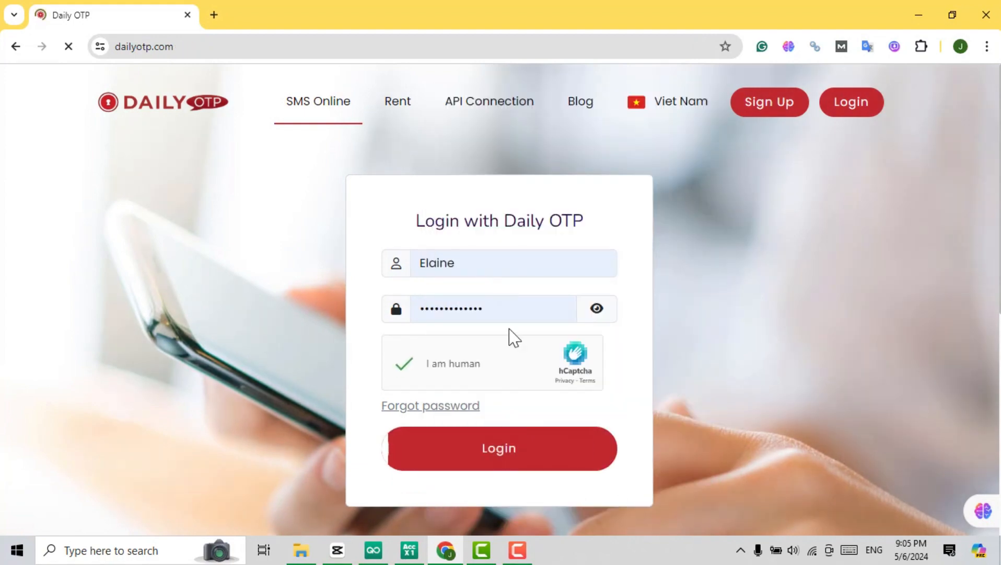
{"action": "left_click", "coordinate": [498, 448]}
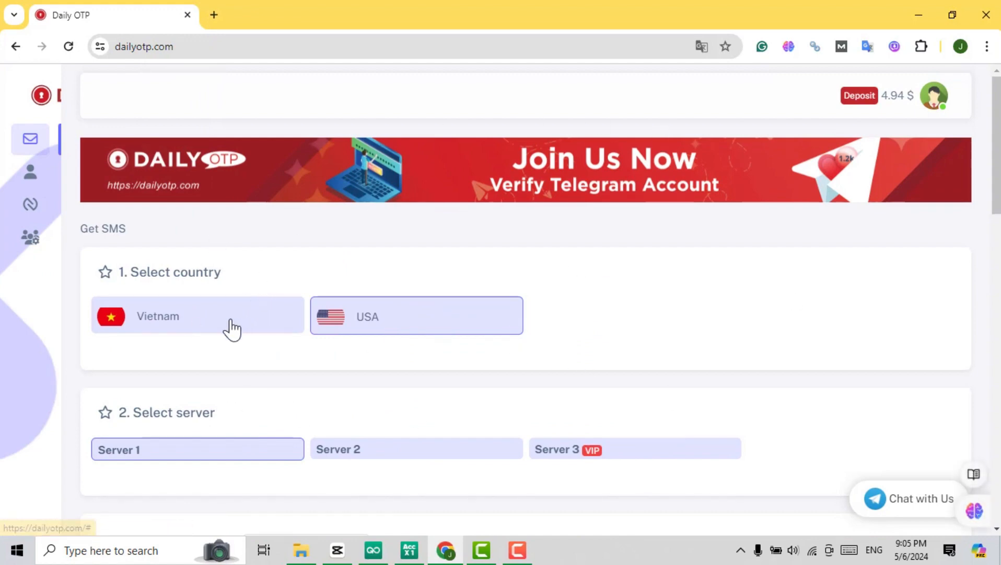
Step: Browse the Get SMS service prices and choose USA with Server 2
{"action": "scroll", "scroll_direction": "down", "scroll_amount": 3}
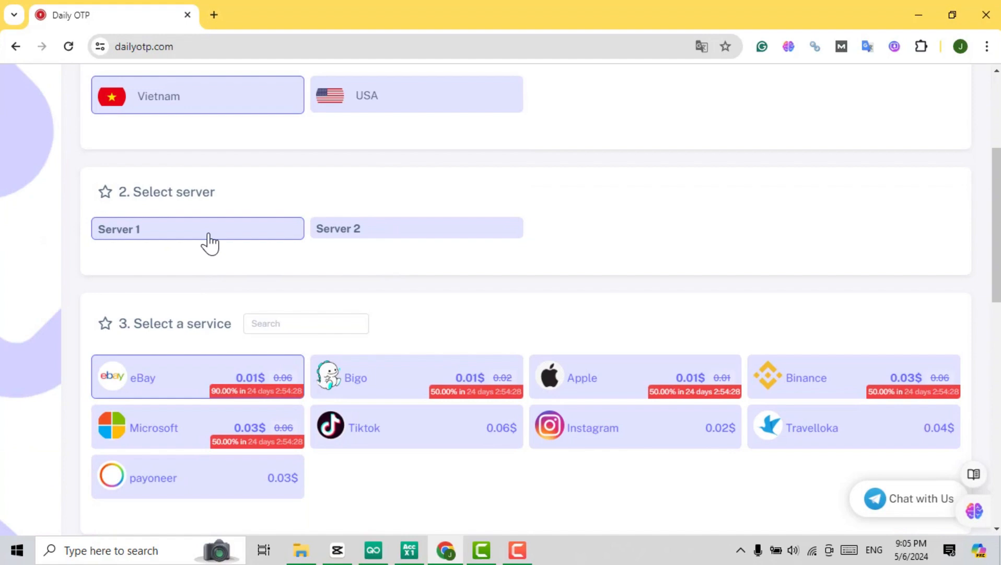
{"action": "mouse_move", "coordinate": [355, 285]}
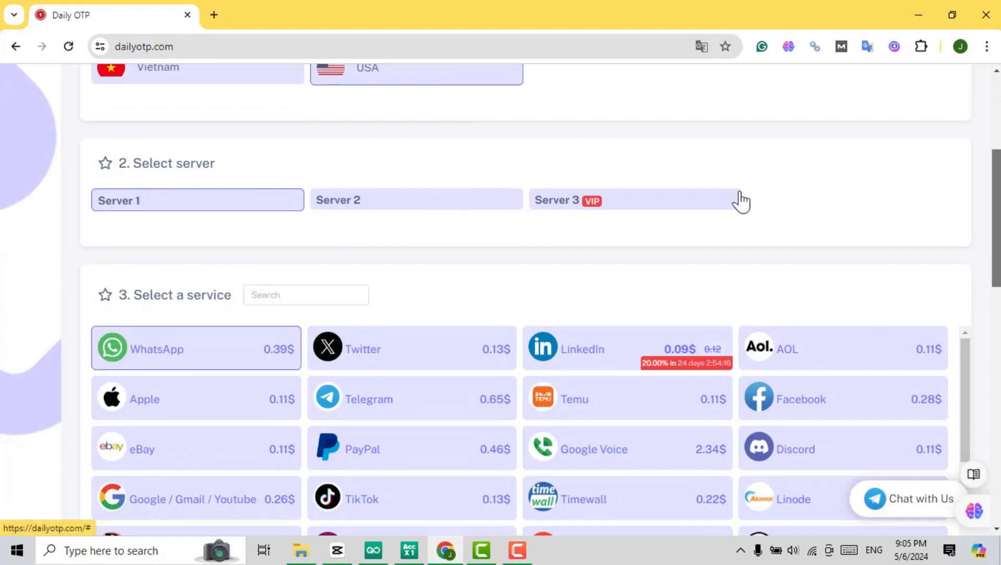
{"action": "scroll", "scroll_direction": "down", "scroll_amount": 3}
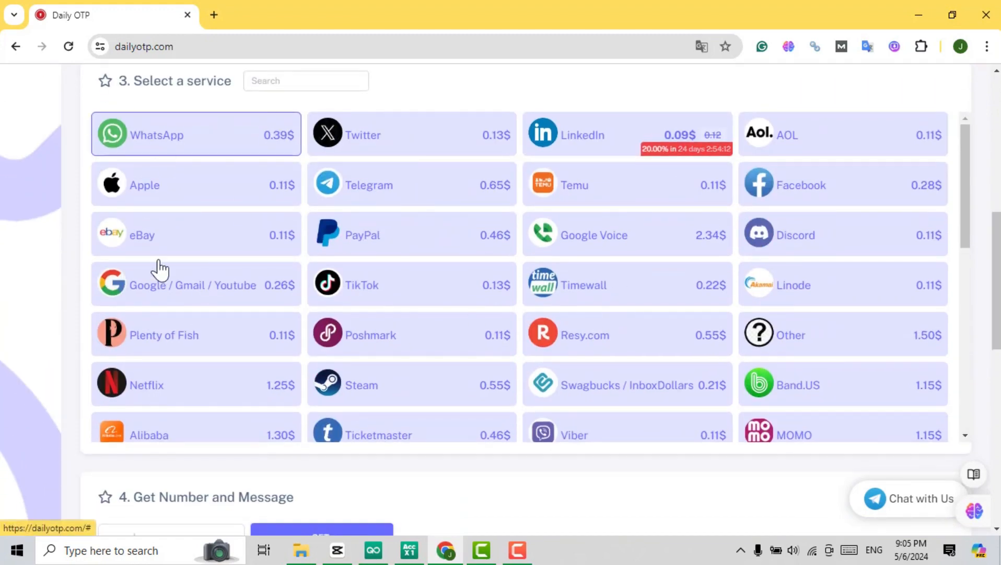
{"action": "mouse_move", "coordinate": [361, 290]}
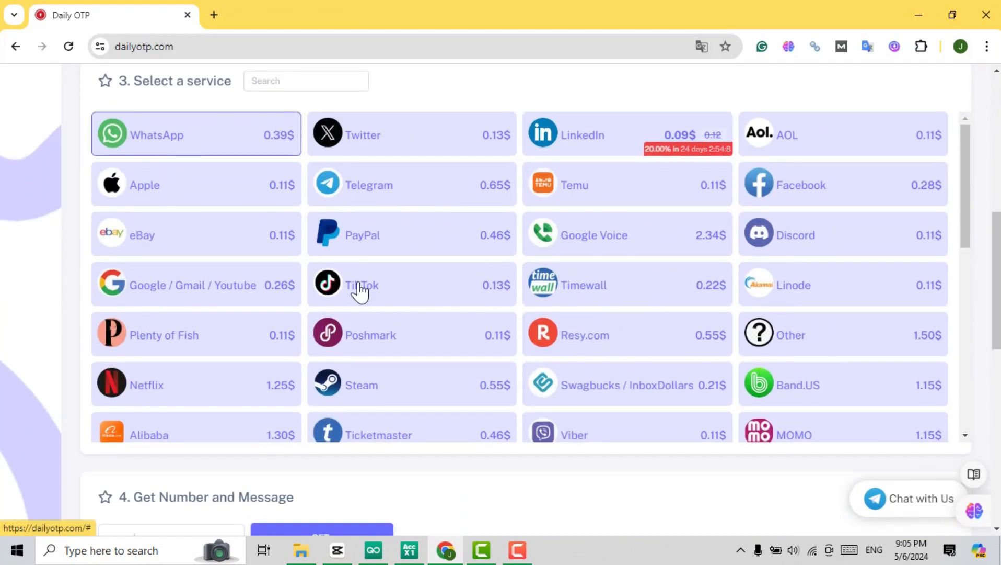
{"action": "scroll", "scroll_direction": "down", "scroll_amount": 3}
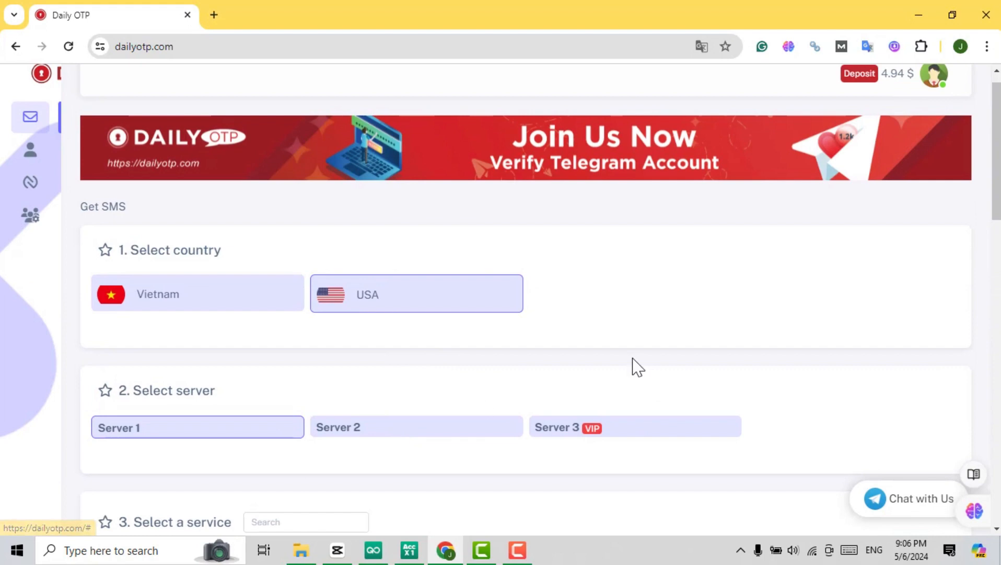
{"action": "scroll", "scroll_direction": "down", "scroll_amount": 3}
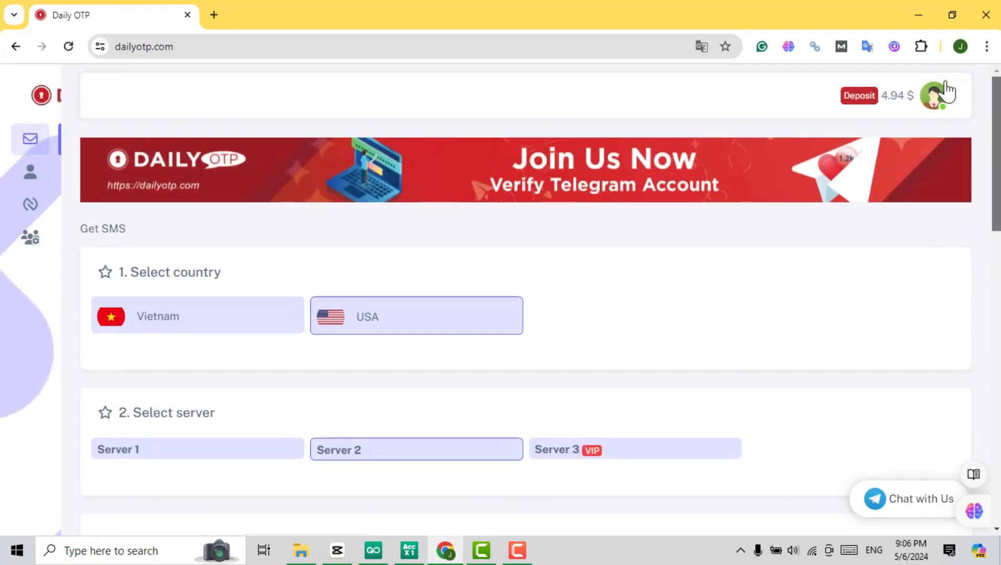
Step: From the profile, reach the Deposit via Bank page showing the 4.94 $ balance
{"action": "left_click", "coordinate": [933, 96]}
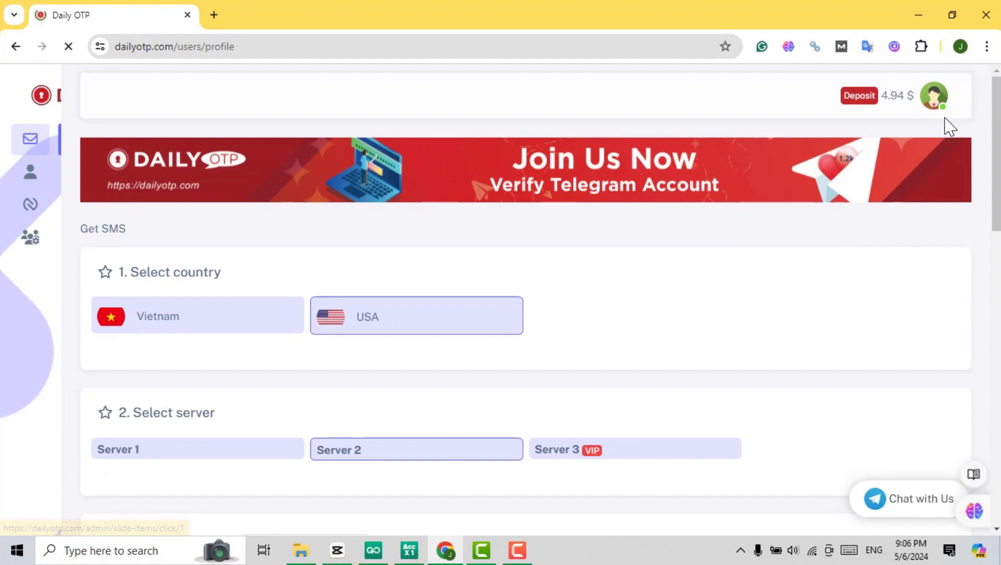
{"action": "left_click", "coordinate": [30, 171]}
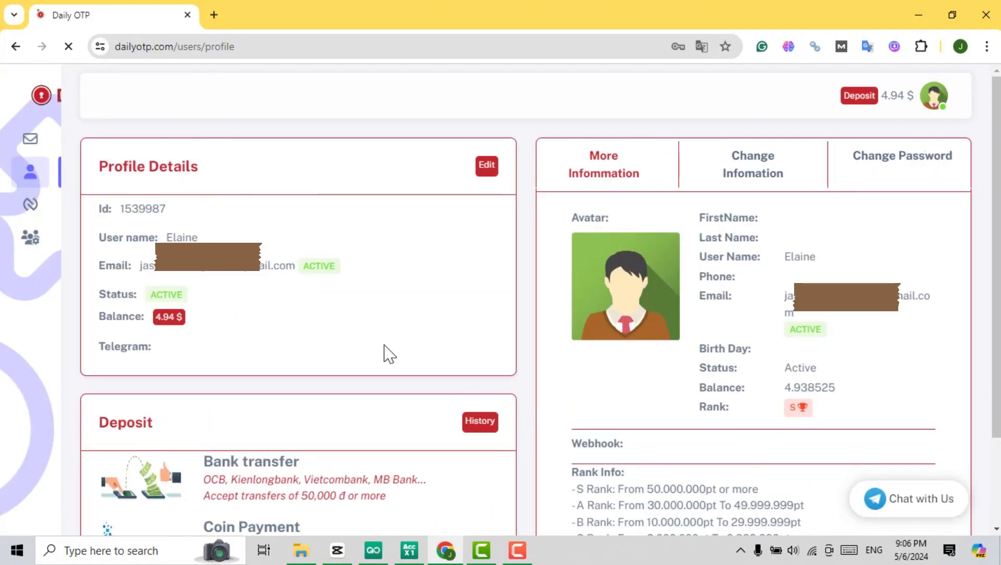
{"action": "scroll", "scroll_direction": "down", "scroll_amount": 3}
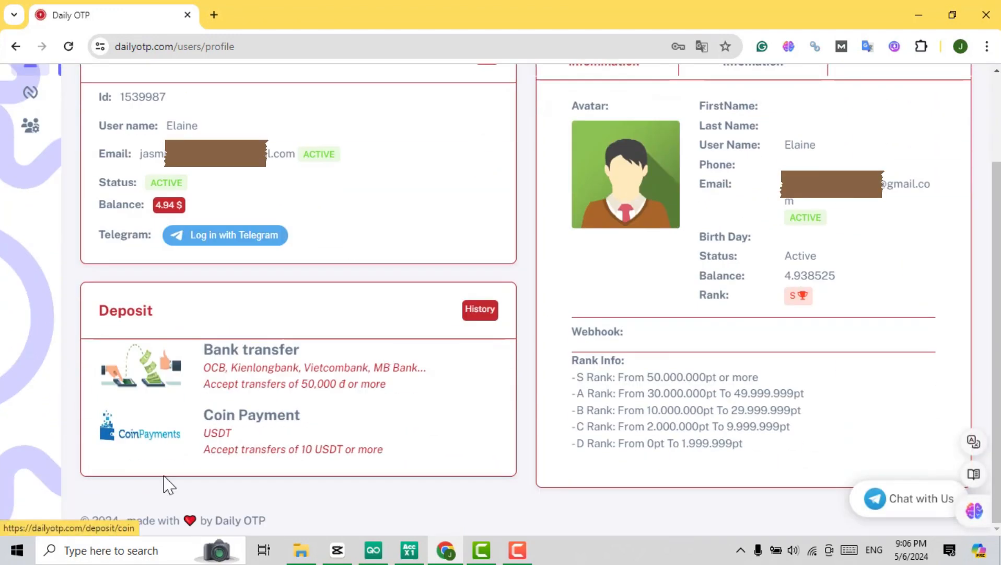
{"action": "left_click", "coordinate": [250, 349]}
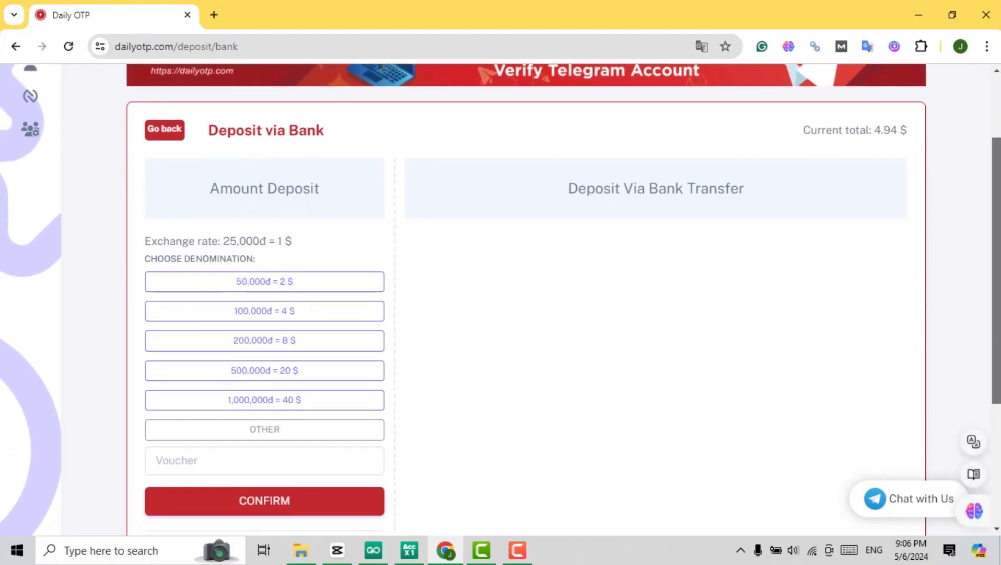
{"action": "scroll", "scroll_direction": "down", "scroll_amount": 3}
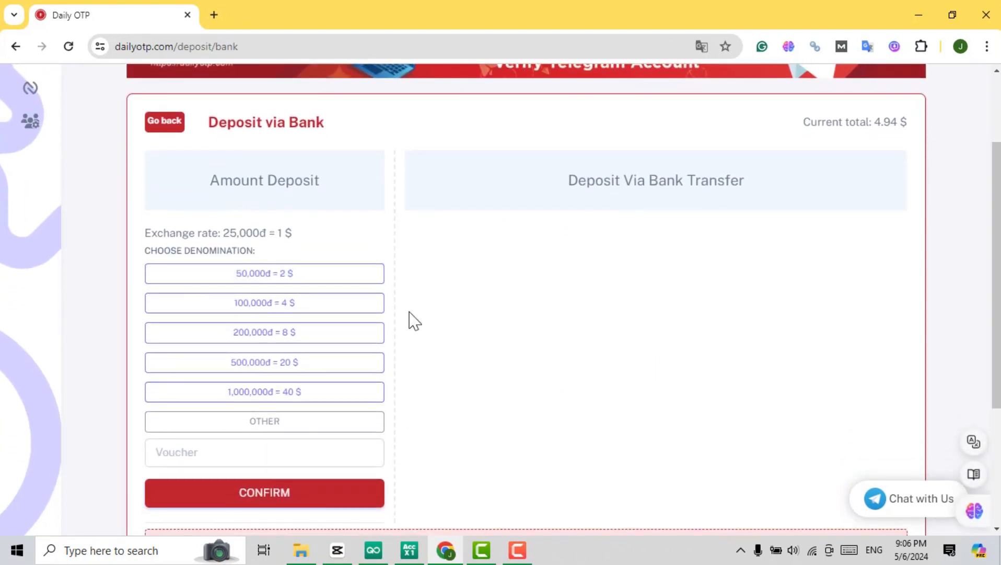
Step: View bank transfer details for a 100,000đ = 4 $ deposit, then return to Get SMS
{"action": "left_click", "coordinate": [264, 273]}
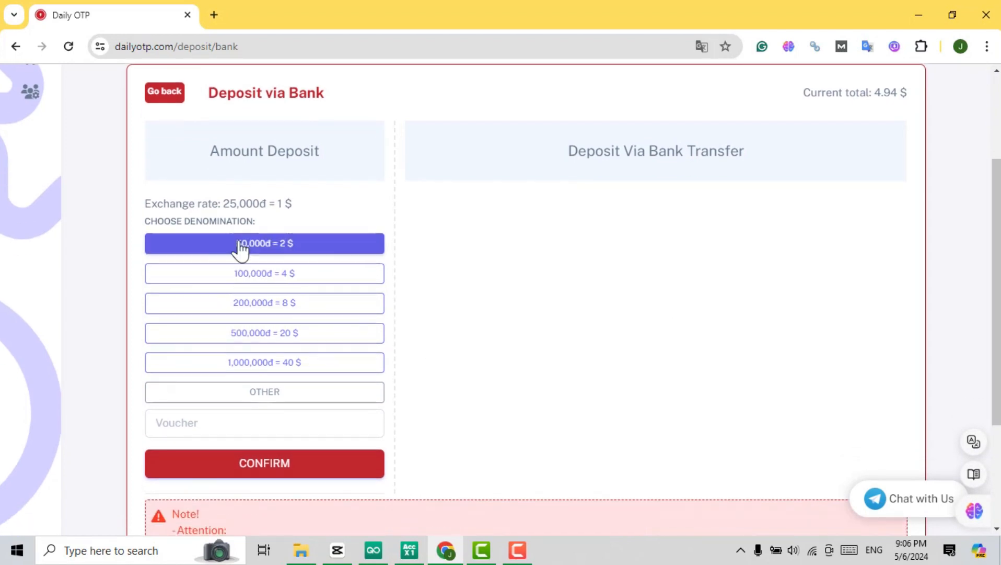
{"action": "left_click", "coordinate": [264, 274]}
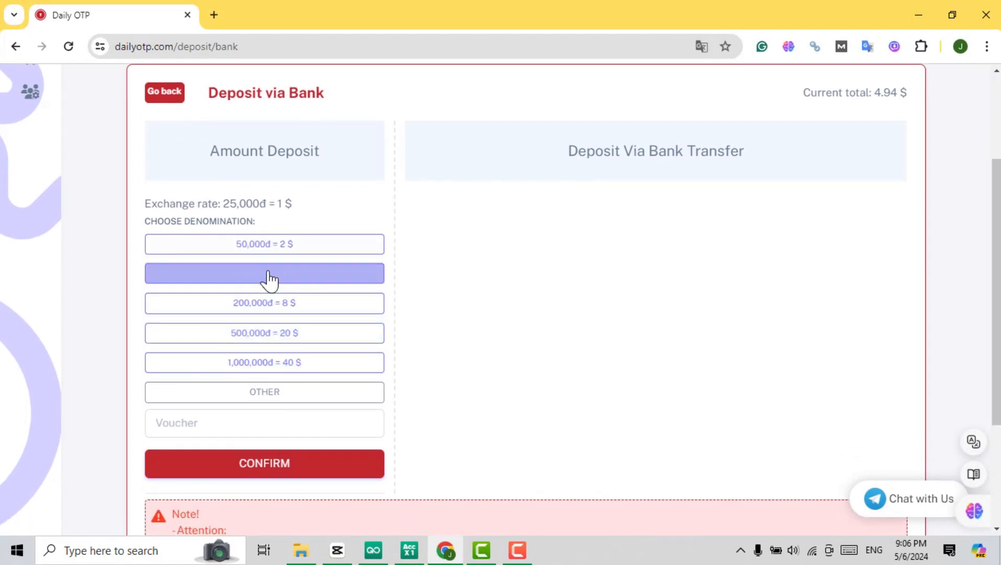
{"action": "left_click", "coordinate": [264, 274]}
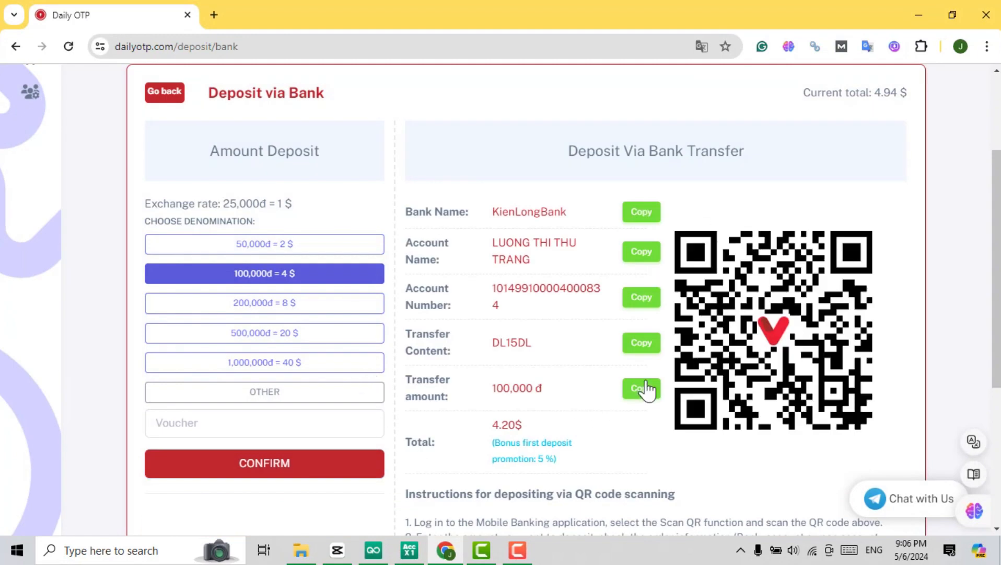
{"action": "scroll", "scroll_direction": "down", "scroll_amount": 3}
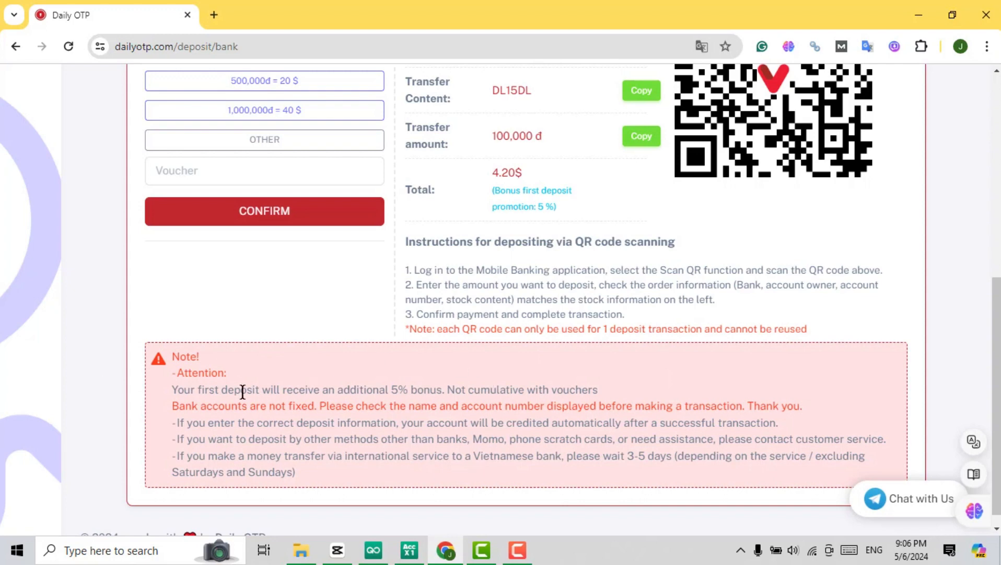
{"action": "double_click", "coordinate": [184, 356]}
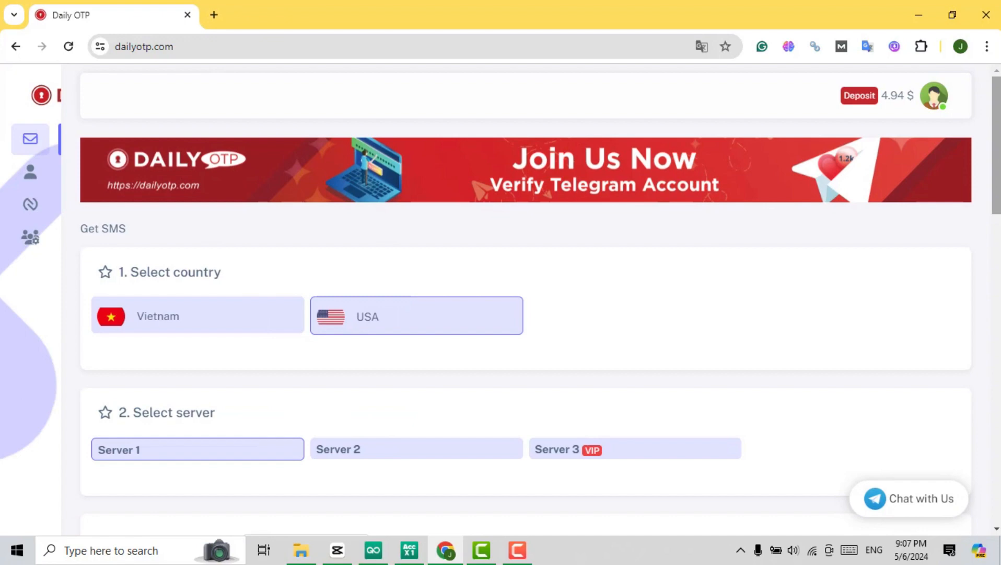
Step: Buy a USA Google / Gmail / Youtube number for 0.26 $ and copy it
{"action": "scroll", "scroll_direction": "down", "scroll_amount": 3}
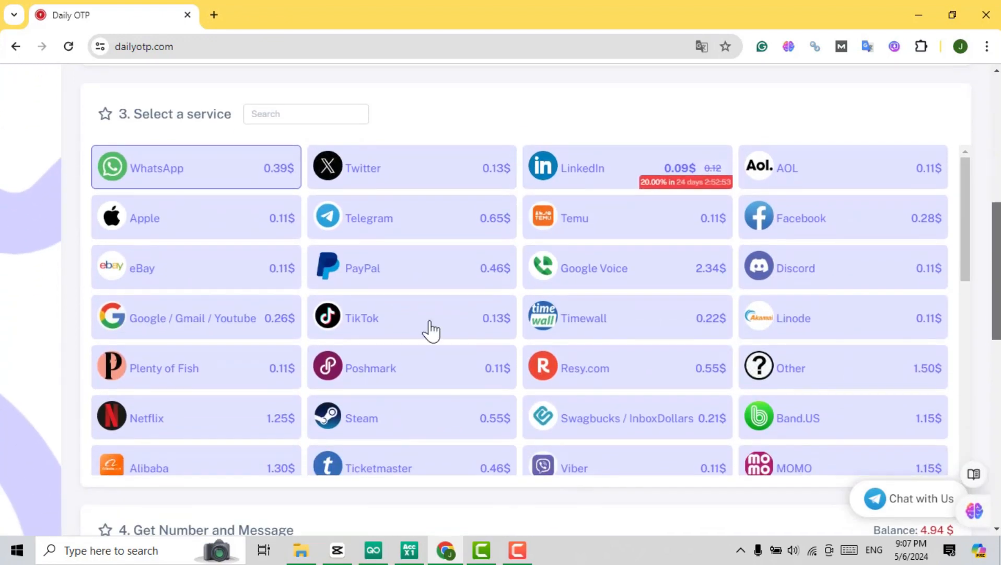
{"action": "left_click", "coordinate": [197, 318]}
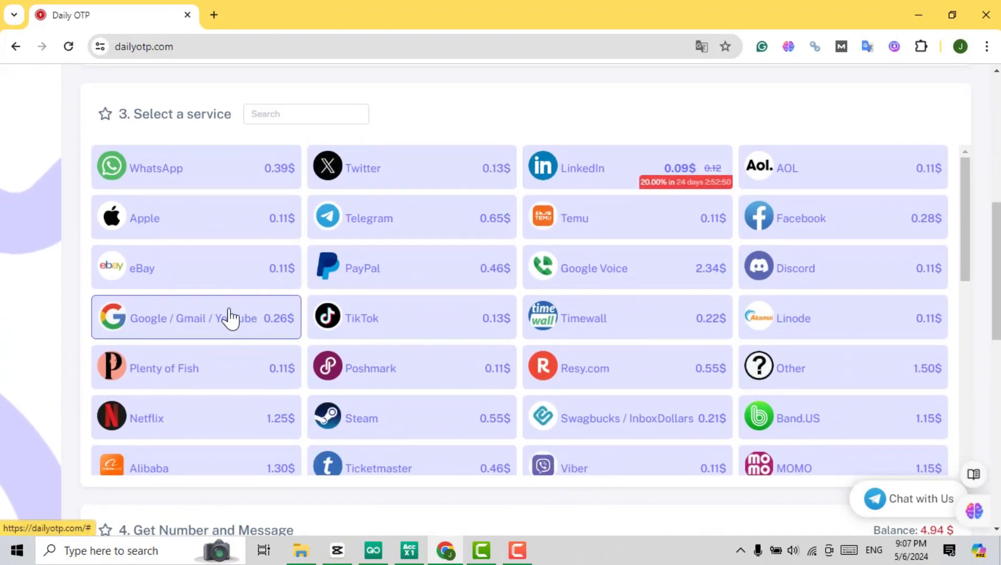
{"action": "scroll", "scroll_direction": "down", "scroll_amount": 3}
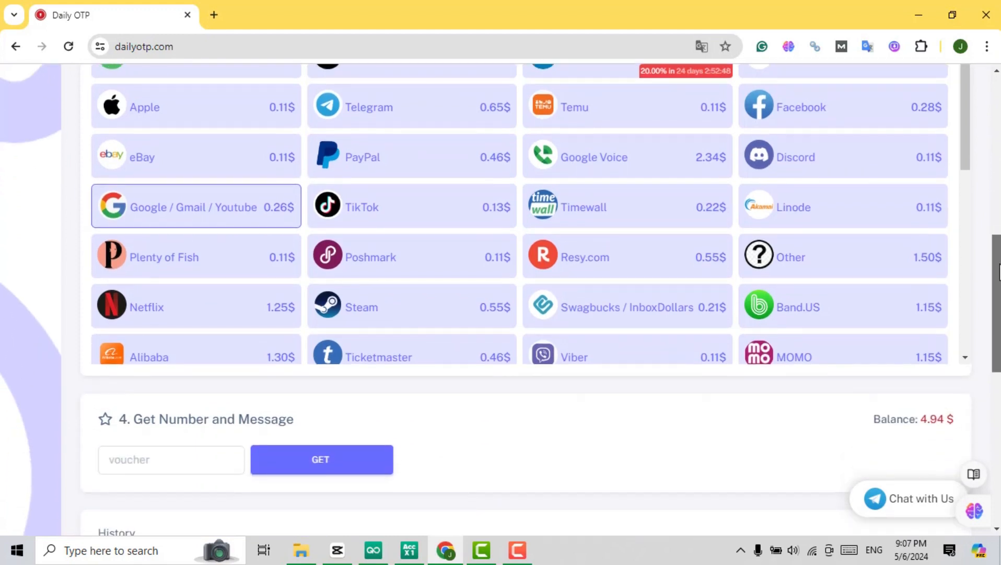
{"action": "left_click", "coordinate": [322, 459]}
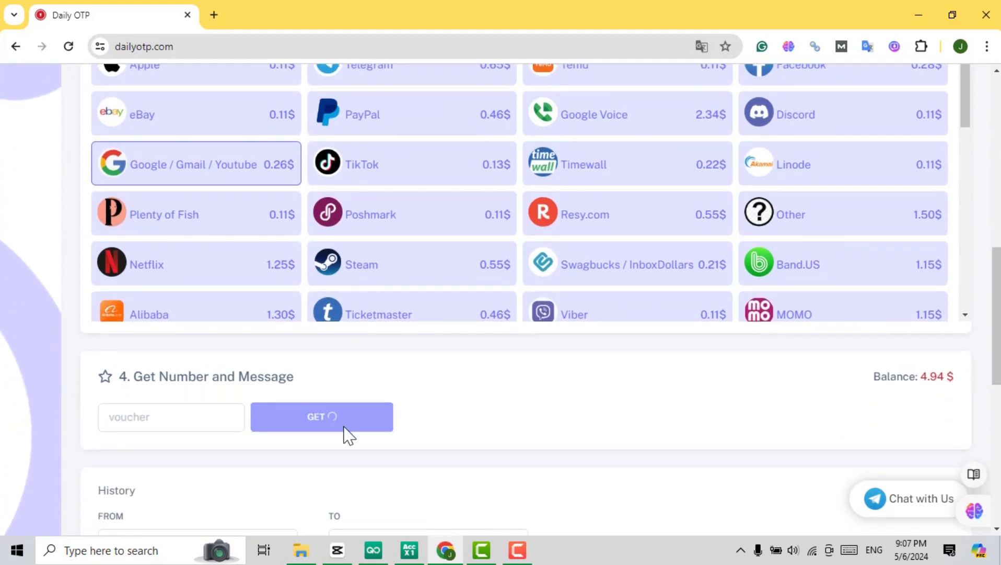
{"action": "left_click", "coordinate": [322, 417]}
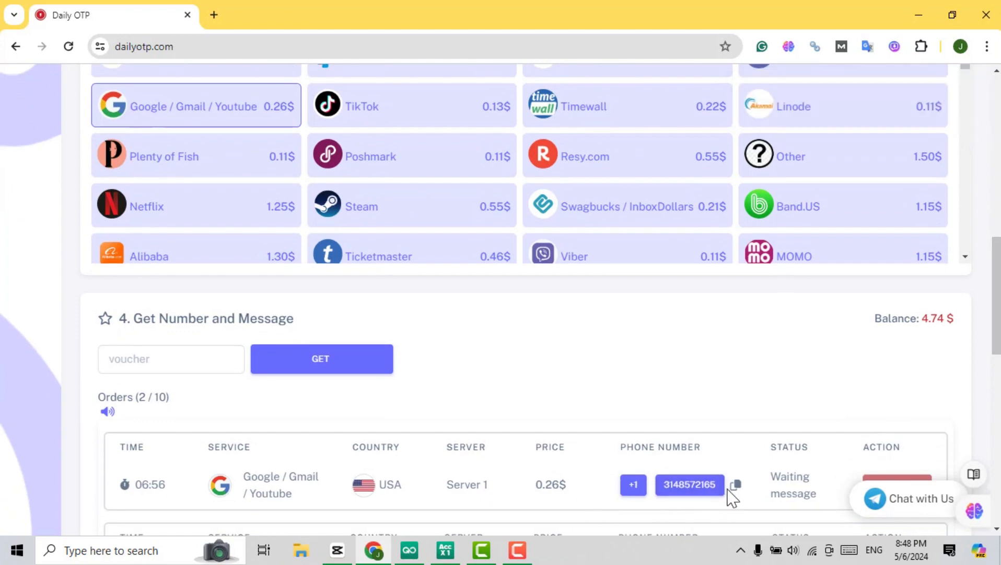
{"action": "left_click", "coordinate": [735, 484]}
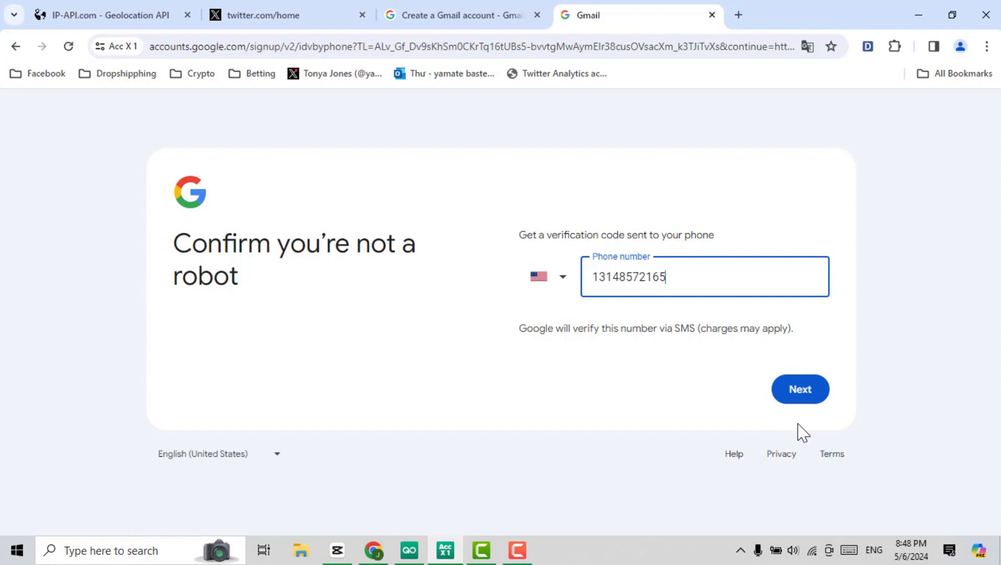
{"action": "left_click", "coordinate": [800, 389]}
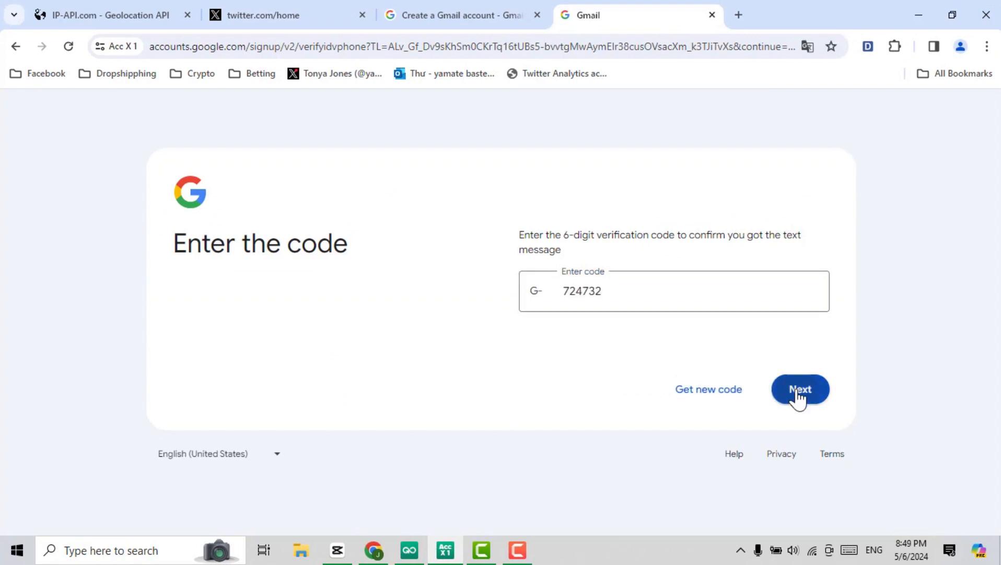
{"action": "left_click", "coordinate": [800, 389]}
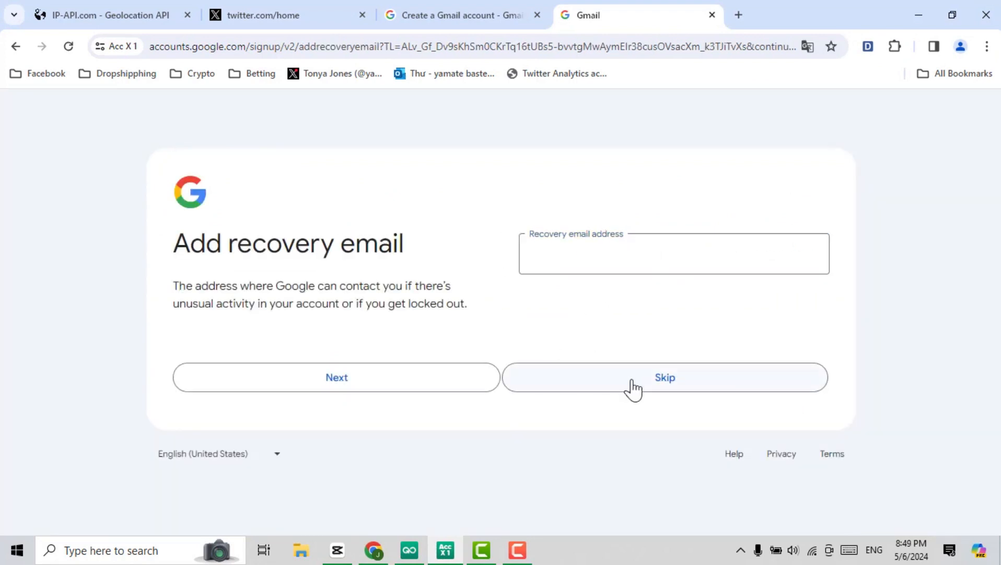
{"action": "left_click", "coordinate": [665, 377]}
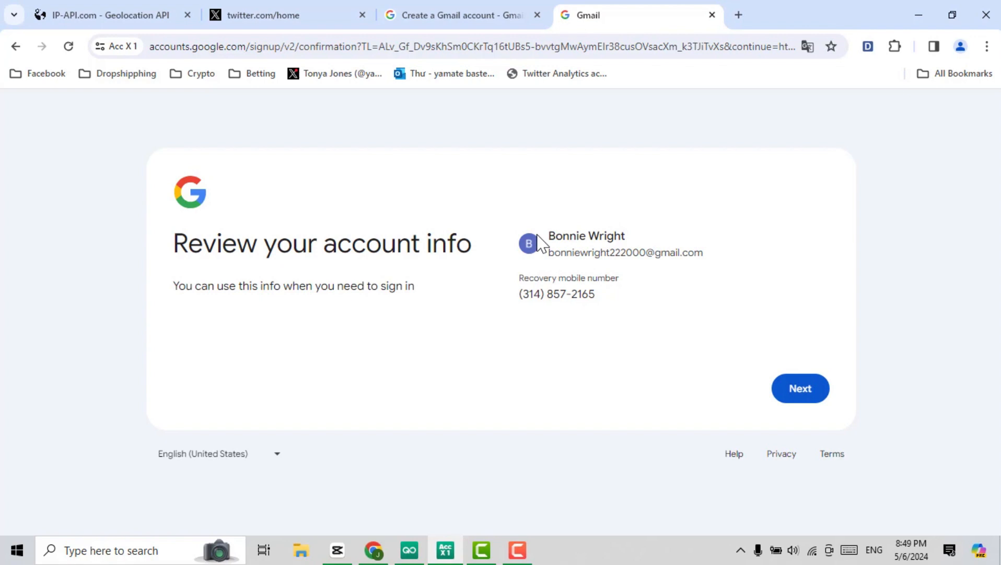
Step: Confirm the account info, agree to the terms, and confirm personalization settings
{"action": "left_click_drag", "start_coordinate": [547, 236], "coordinate": [594, 293]}
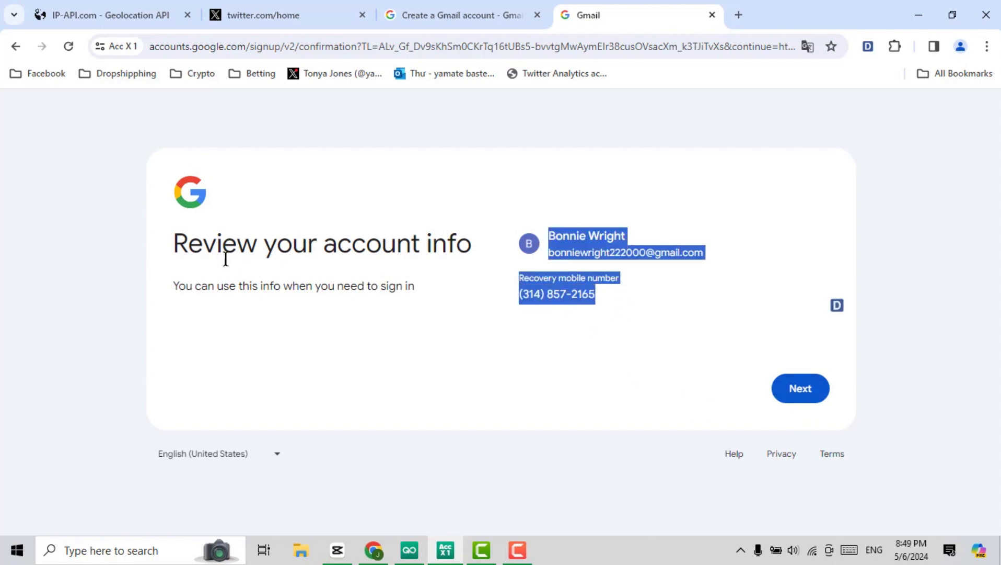
{"action": "left_click", "coordinate": [800, 389]}
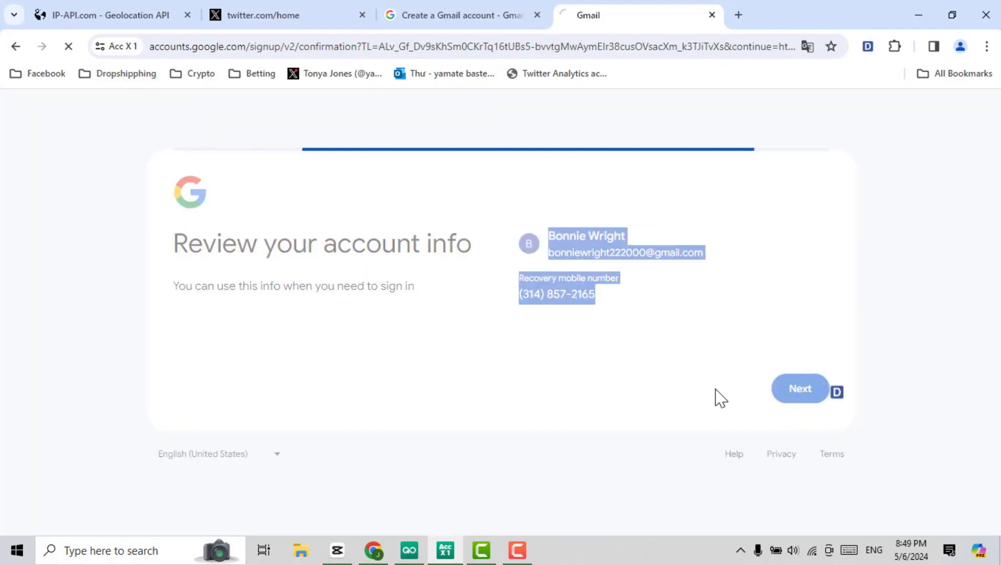
{"action": "left_click", "coordinate": [800, 388]}
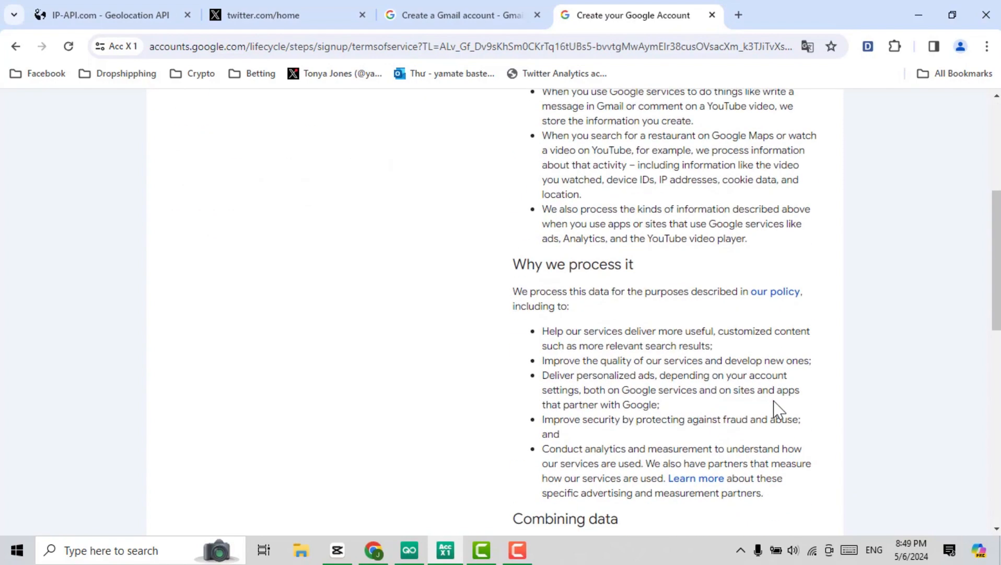
{"action": "left_click", "coordinate": [782, 411]}
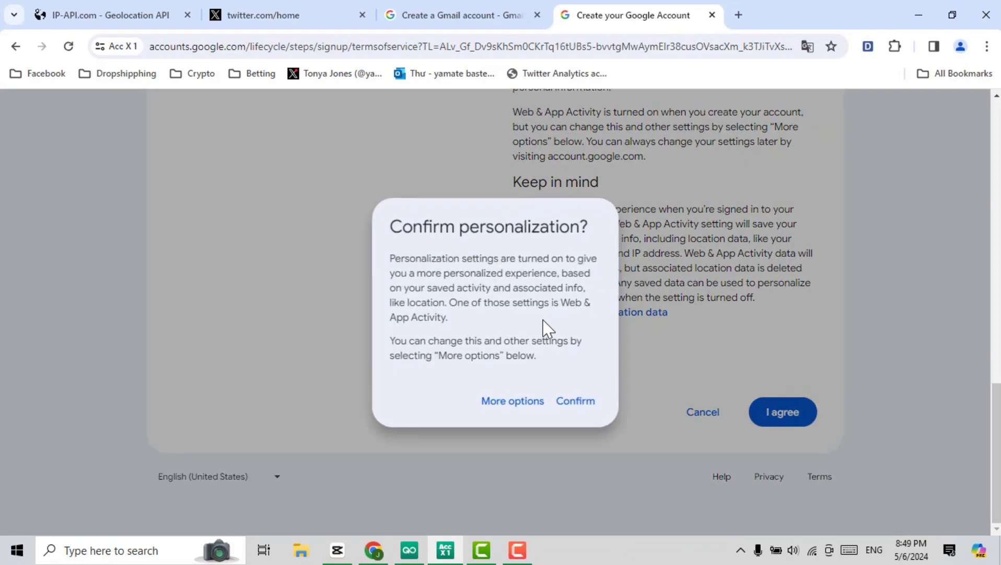
{"action": "left_click", "coordinate": [575, 401]}
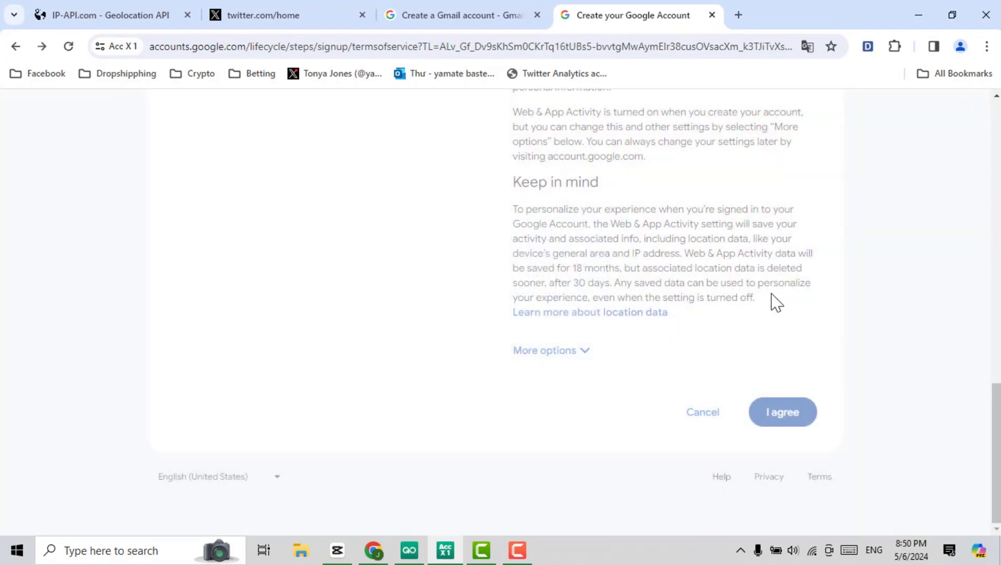
{"action": "left_click", "coordinate": [782, 411]}
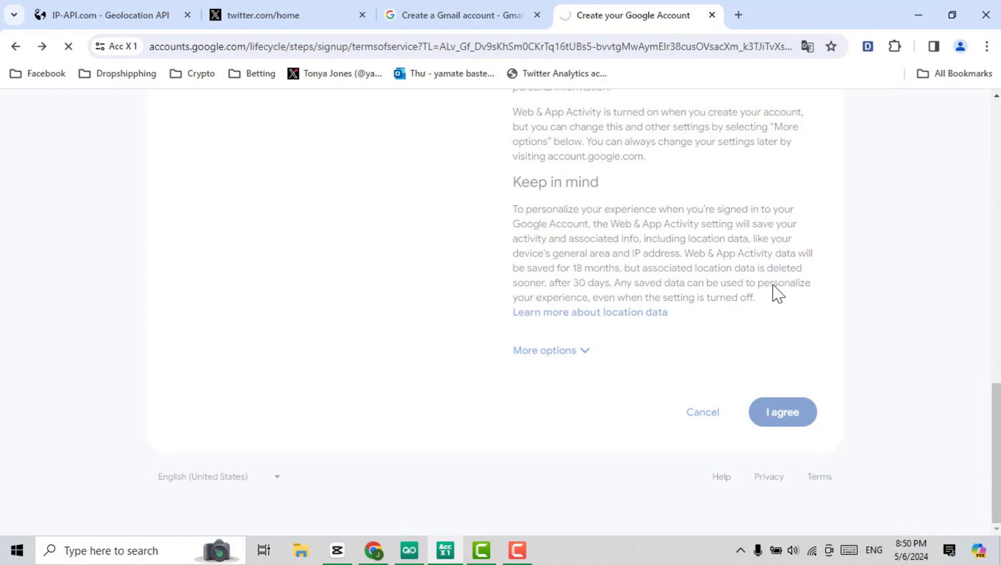
{"action": "left_click", "coordinate": [782, 411]}
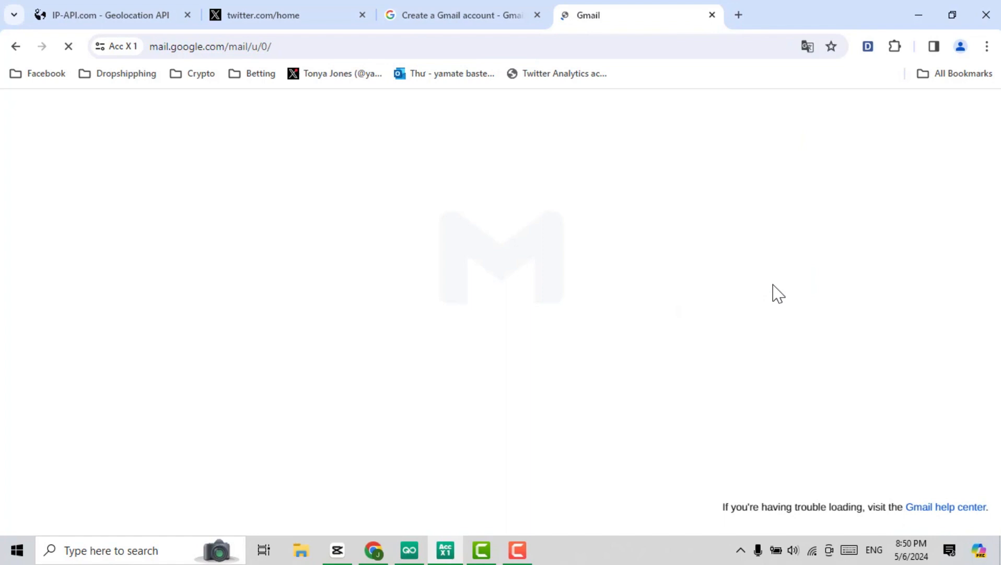